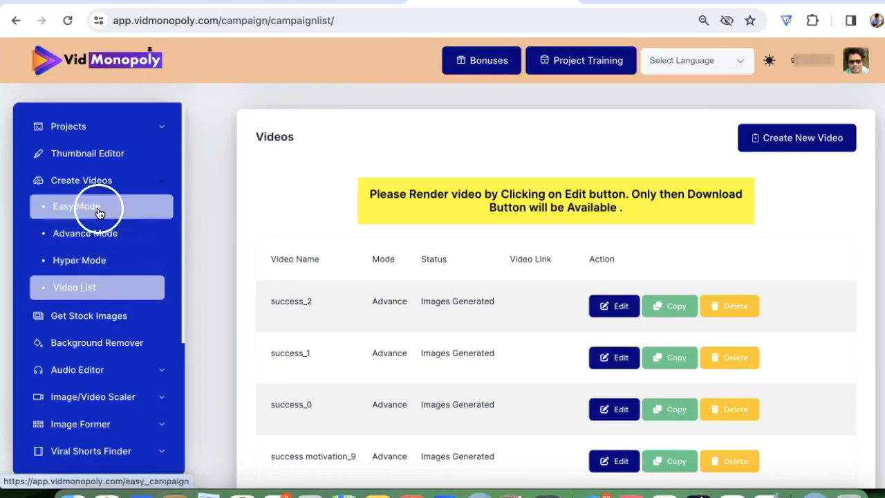
- Start an Easy Mode video with the unique name 'healthy living'
left_click(100, 206)
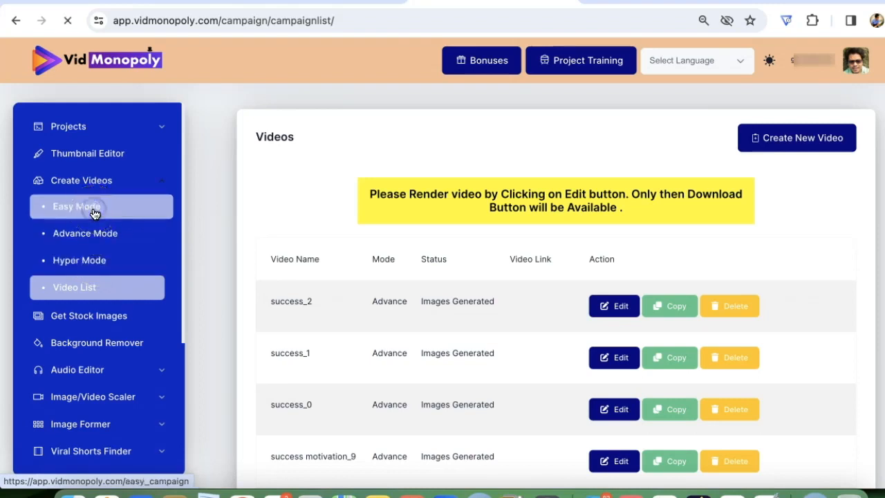
left_click(76, 206)
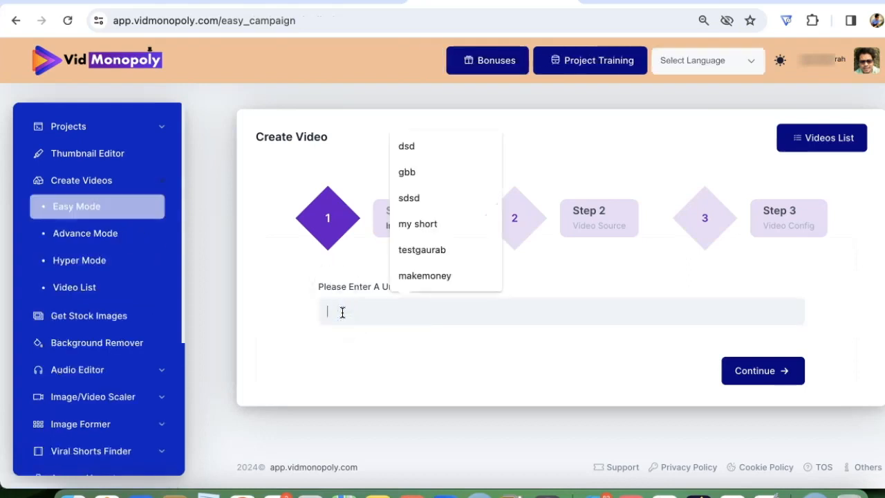
type("hell")
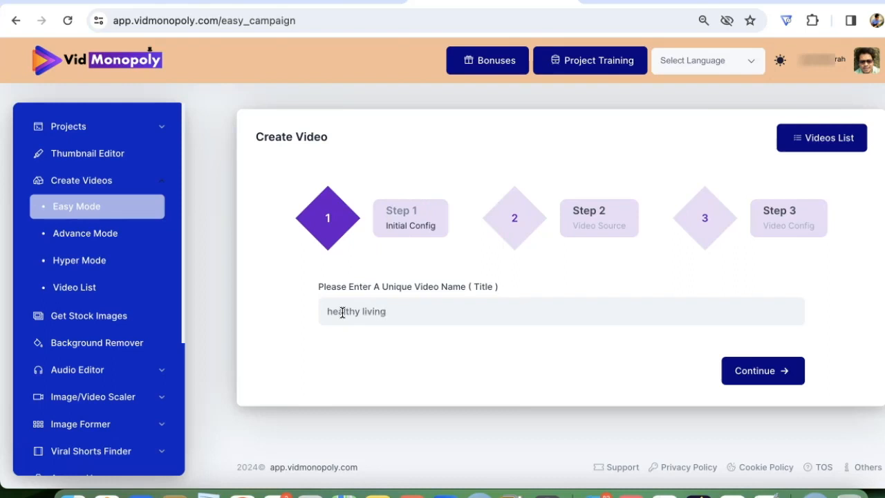
- Keep keyword 'healthy living' with 5 images and 2 videos, advancing to content selection
left_click(764, 371)
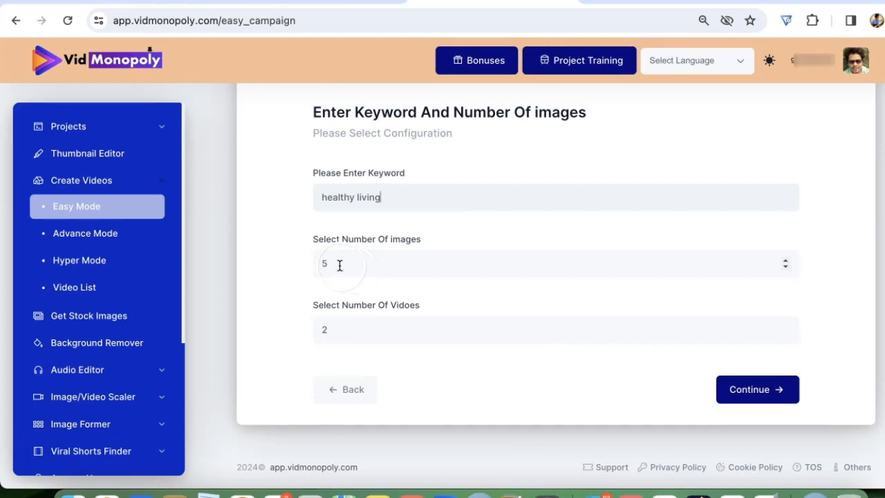
left_click(556, 329)
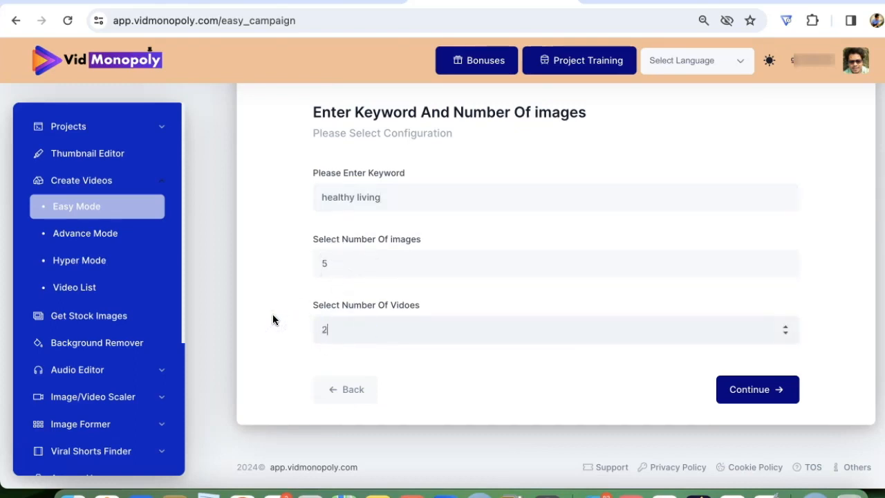
left_click(758, 390)
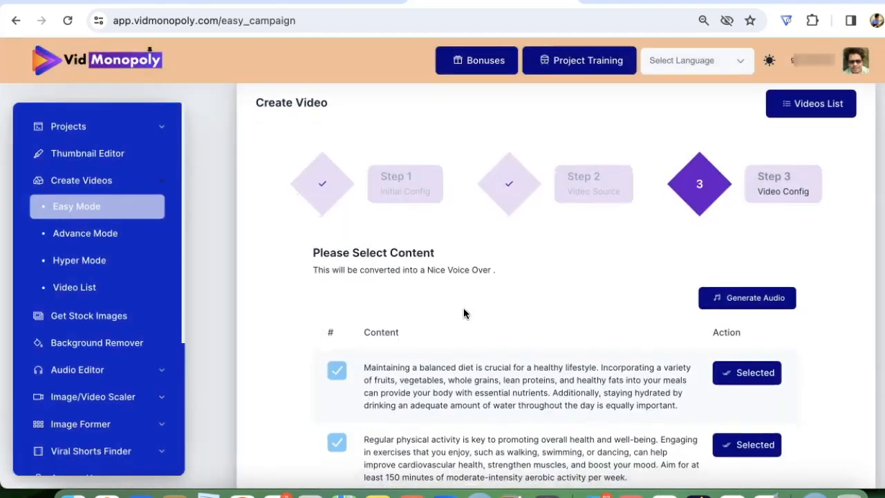
- Bring up Generate Audio From Text with the Polly engine and Male voice
scroll("down", 3)
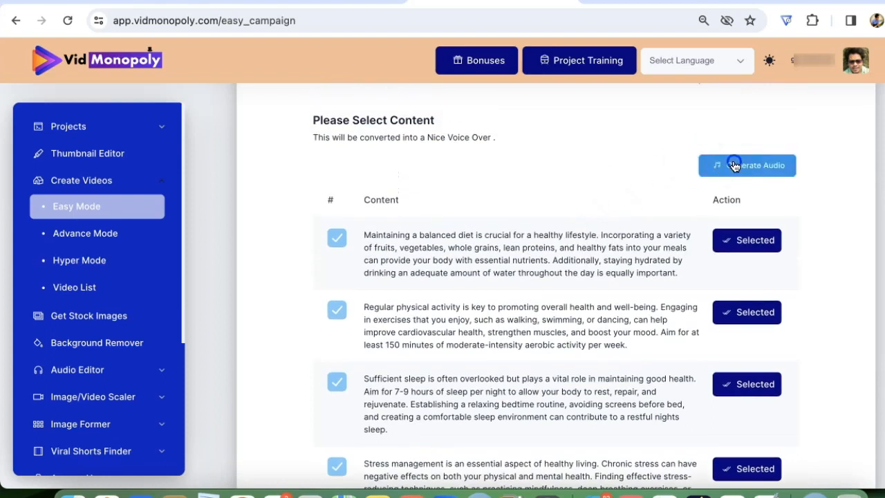
left_click(747, 166)
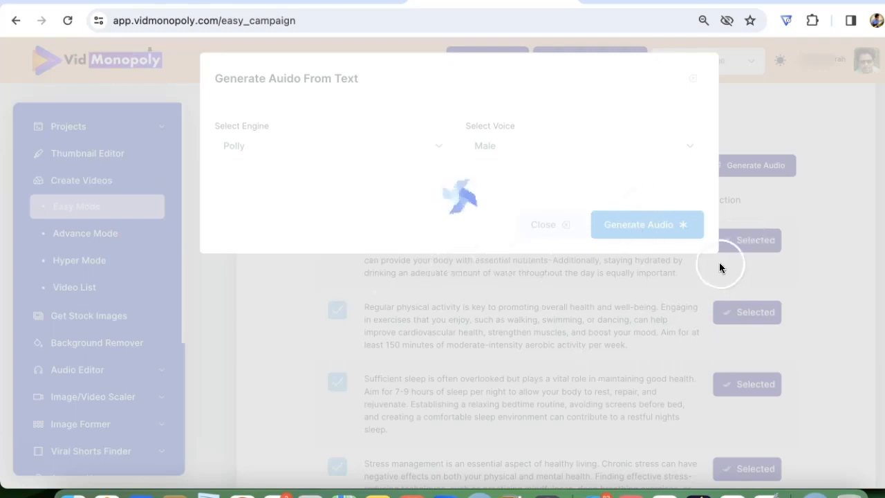
mouse_move(802, 299)
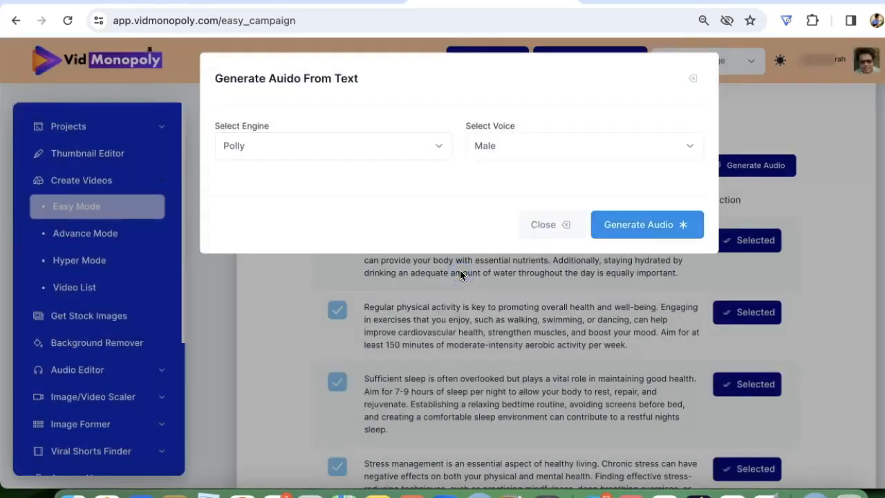
- Confirm the voice-over, submit the campaign and show healthy living_0 to _4 in the Video List
left_click(542, 224)
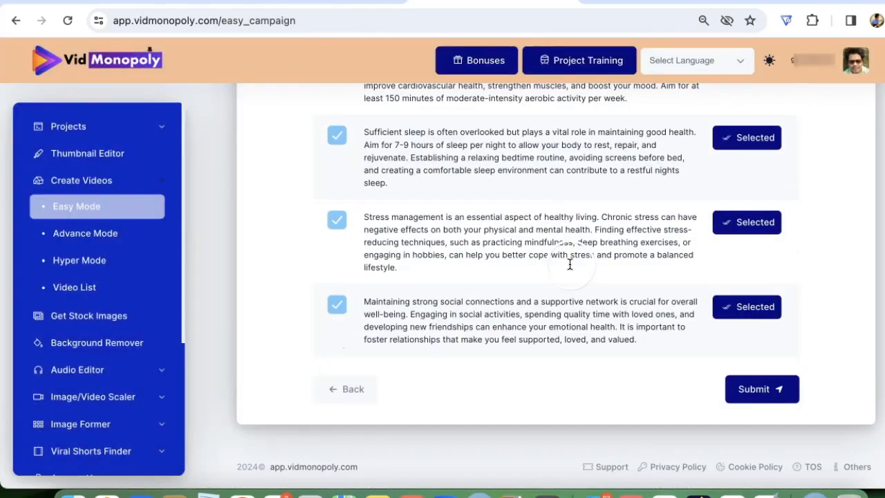
left_click(761, 389)
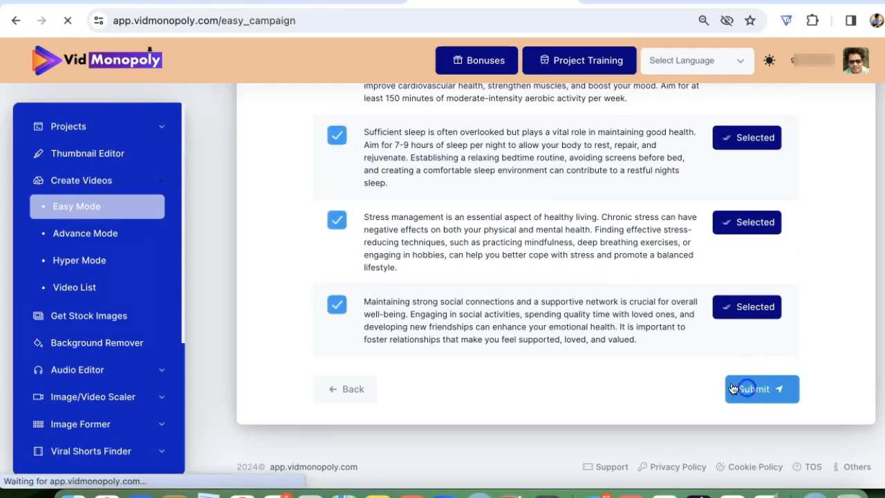
left_click(754, 389)
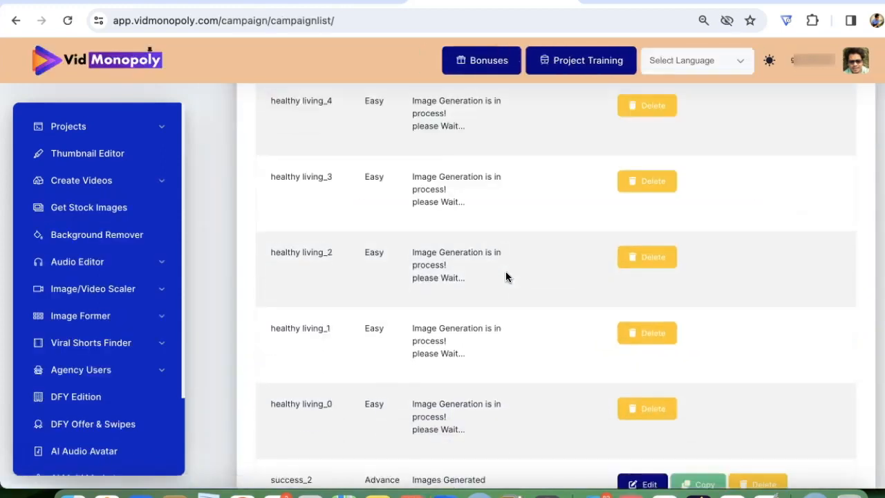
left_click(80, 179)
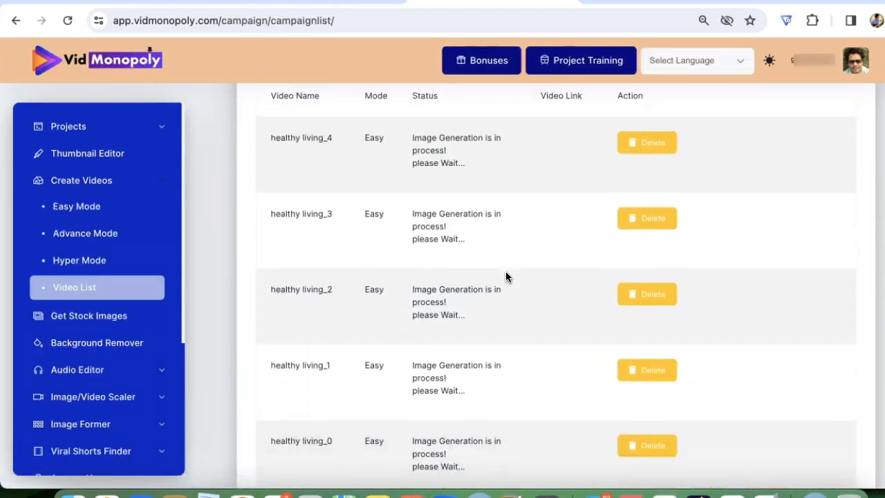
mouse_move(199, 388)
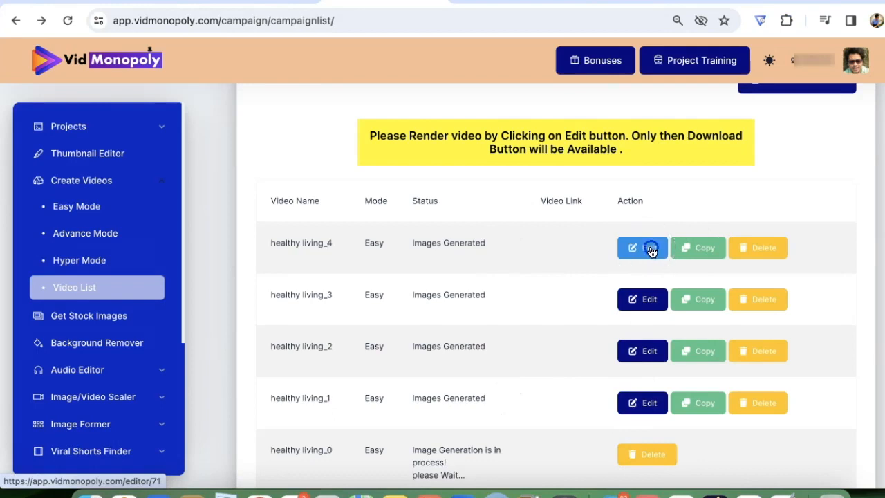
- Edit a healthy living video and continue past its sleep-themed images into the editor
left_click(642, 248)
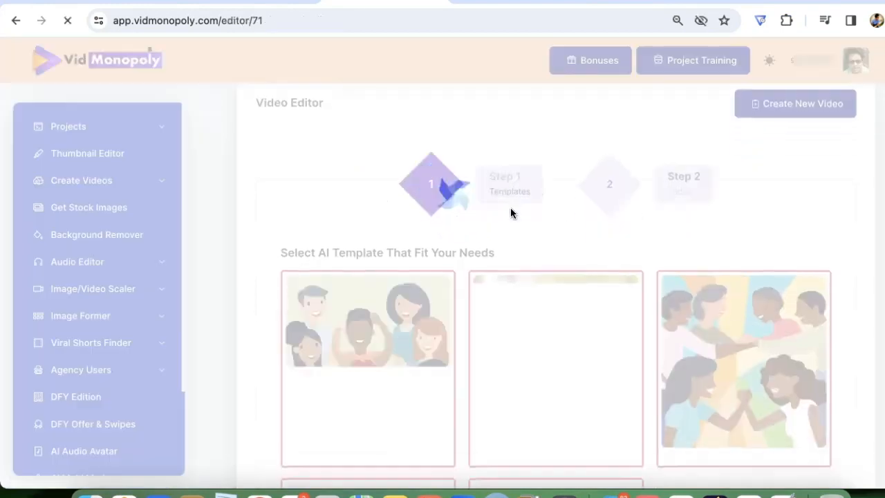
scroll("down", 3)
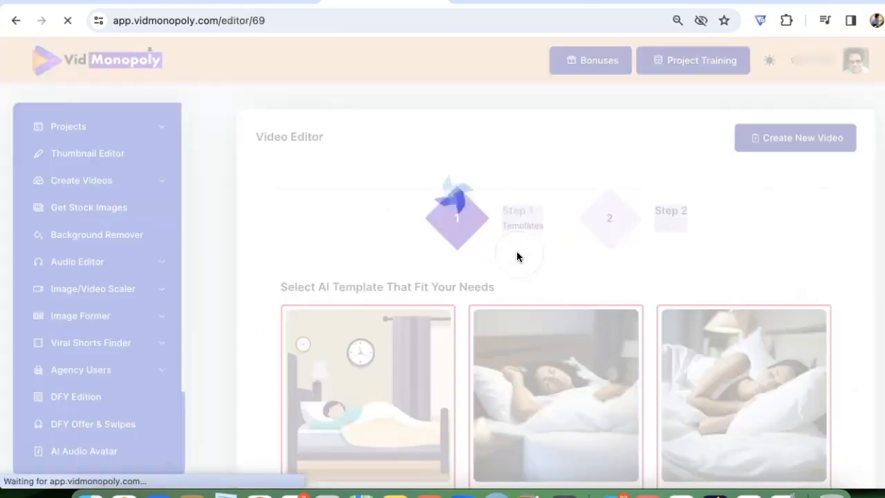
scroll("down", 3)
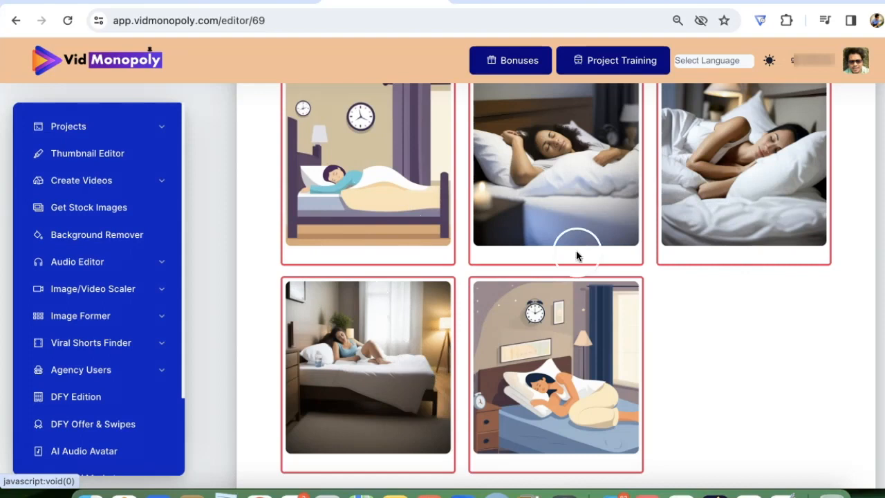
scroll("down", 3)
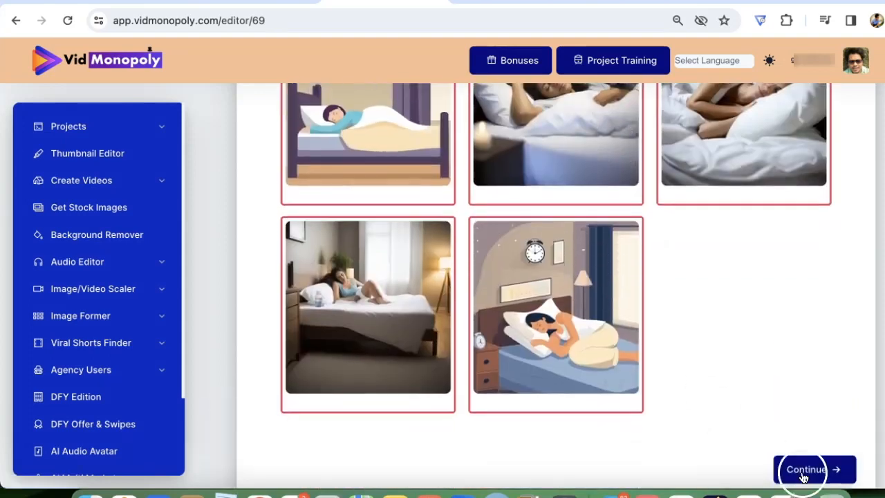
left_click(805, 470)
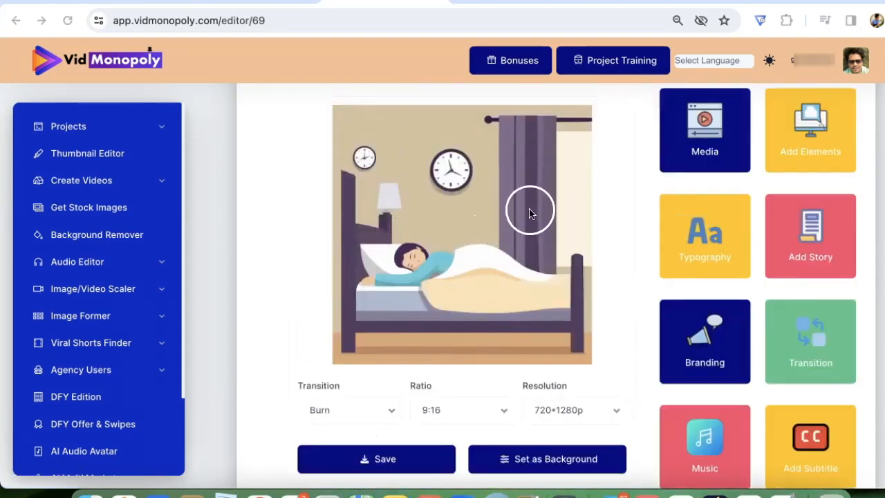
- Add a 'Happy Living' text caption across the sleeping-woman slide
scroll("down", 3)
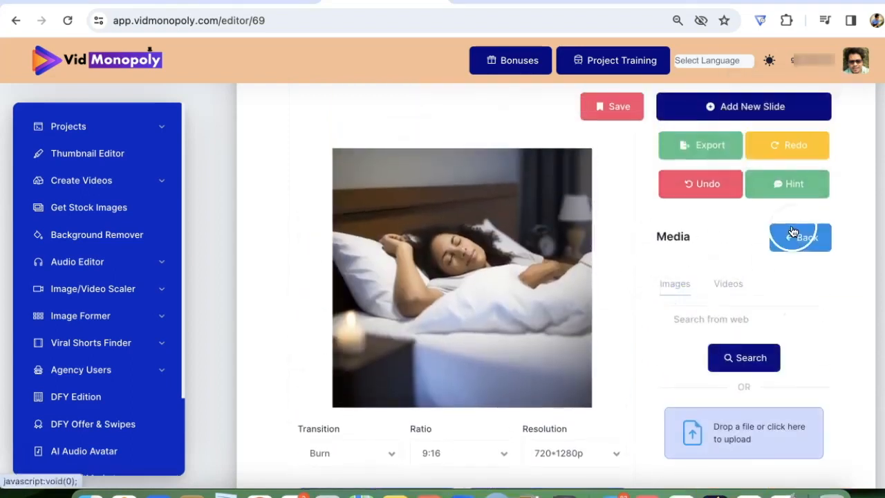
left_click(799, 238)
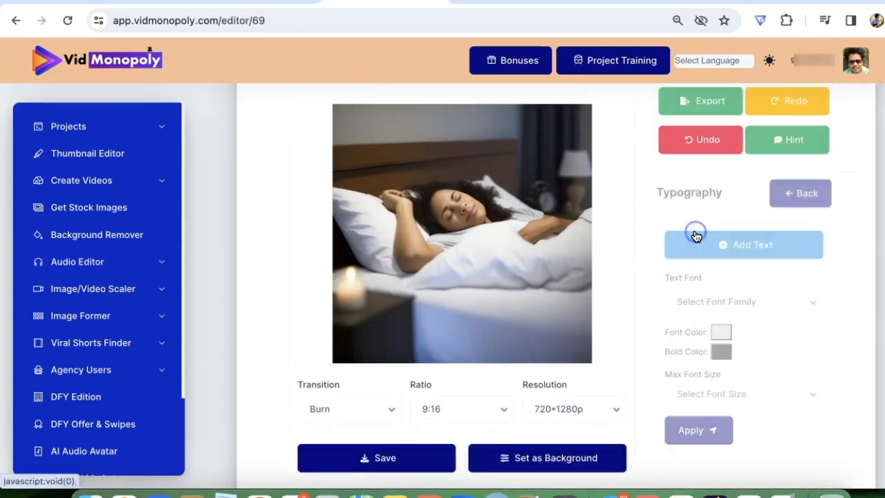
left_click(745, 243)
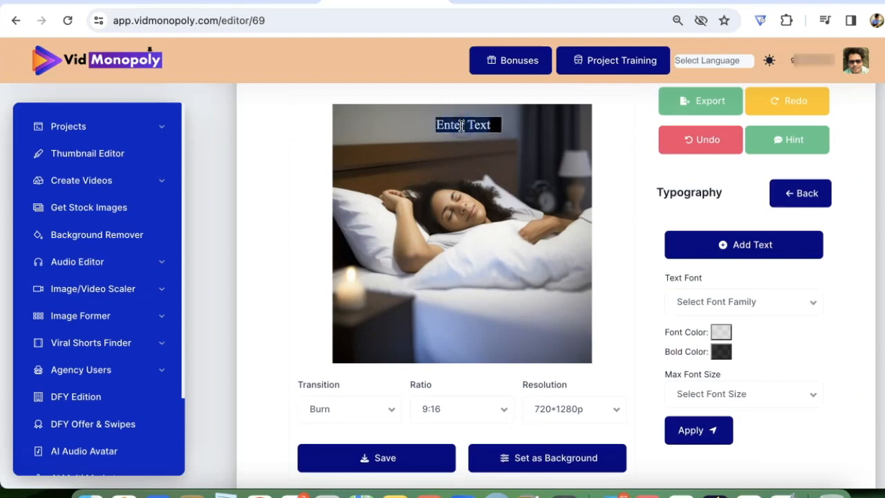
type("Happy")
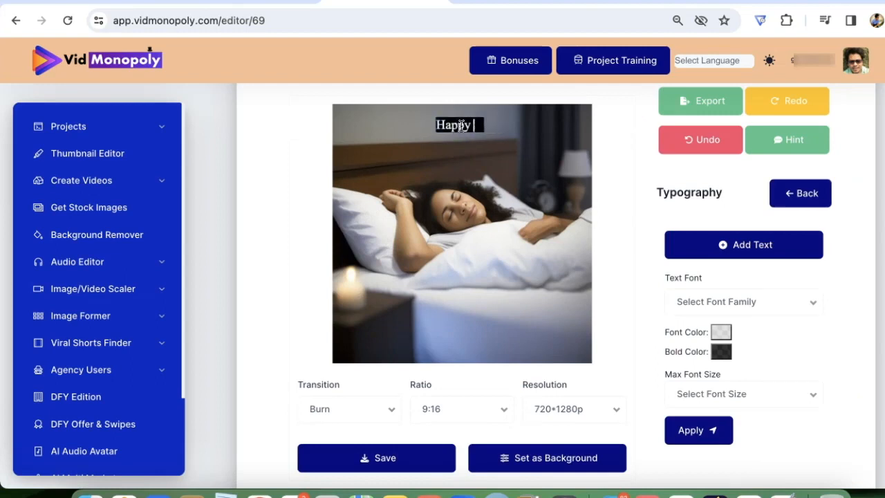
type("Living")
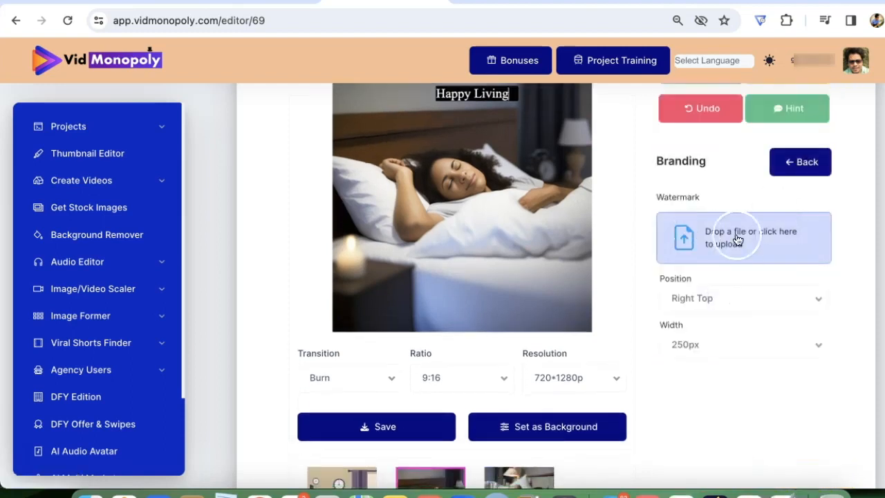
- Check the music, generate subtitles for the video and submit it back to the list
left_click(744, 237)
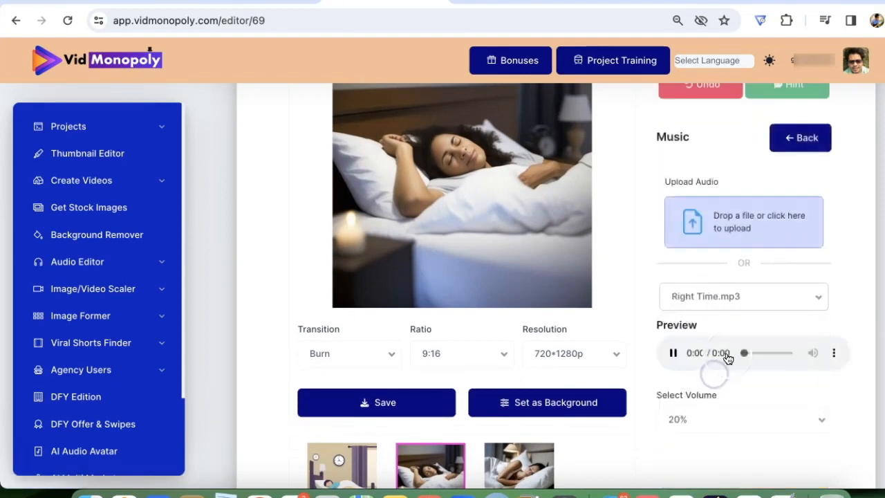
left_click(799, 138)
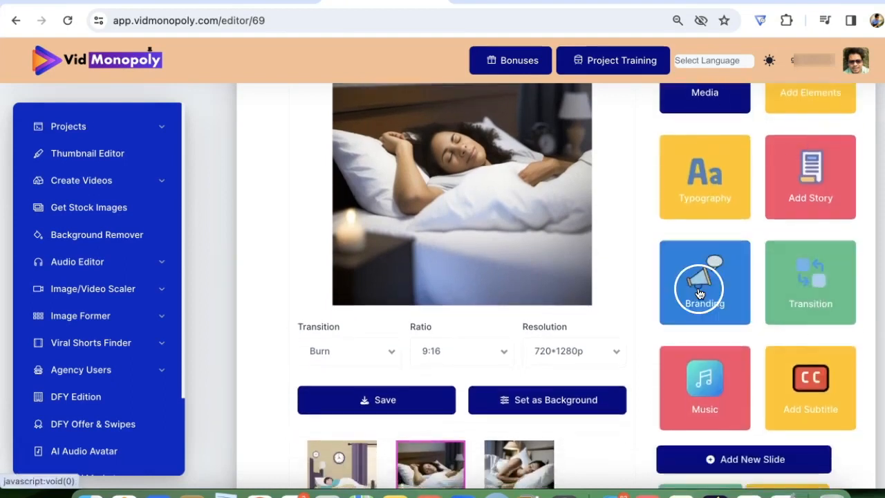
left_click(810, 387)
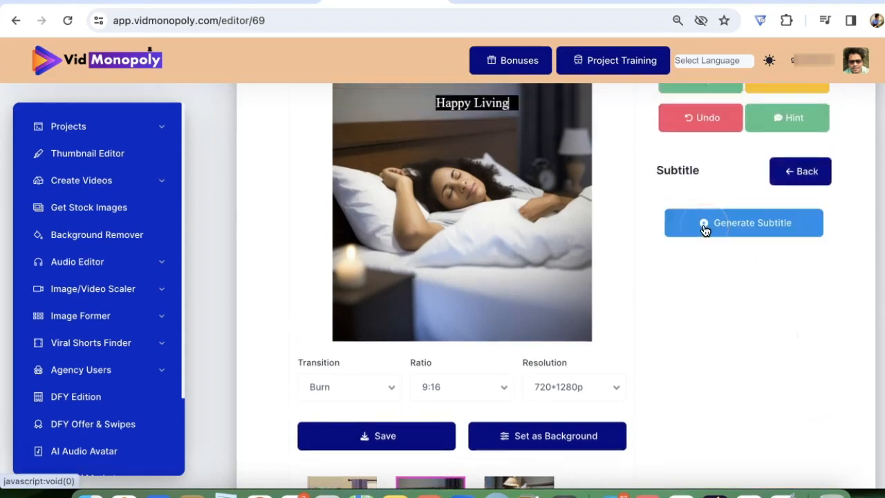
left_click(744, 222)
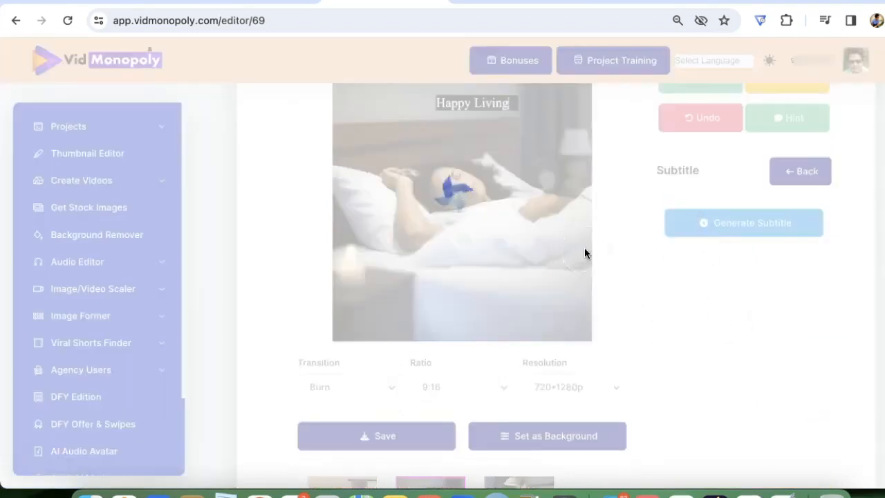
left_click(745, 221)
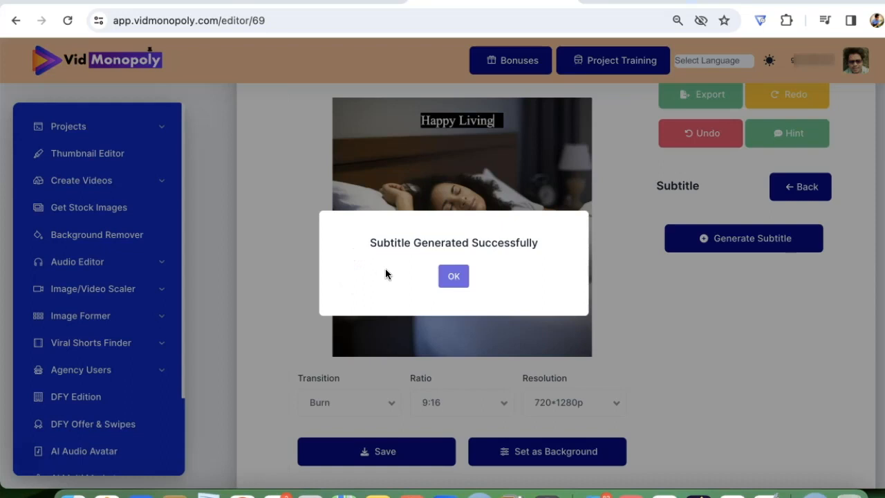
left_click(454, 277)
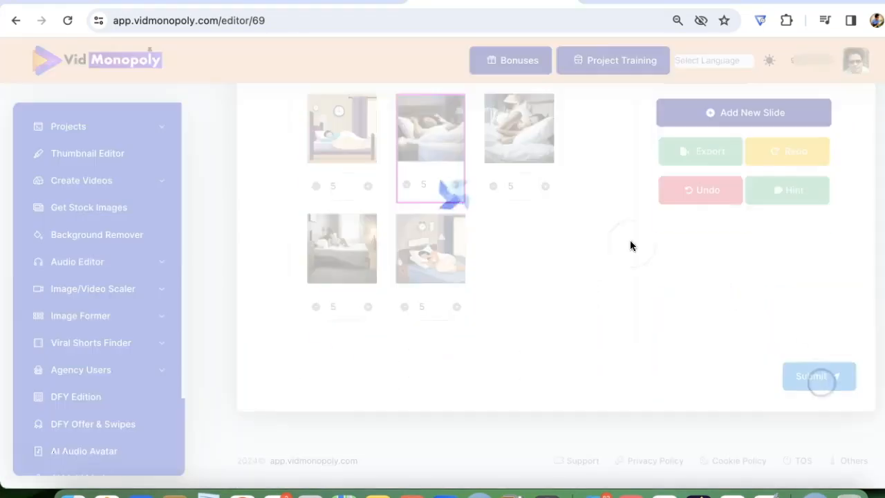
left_click(819, 376)
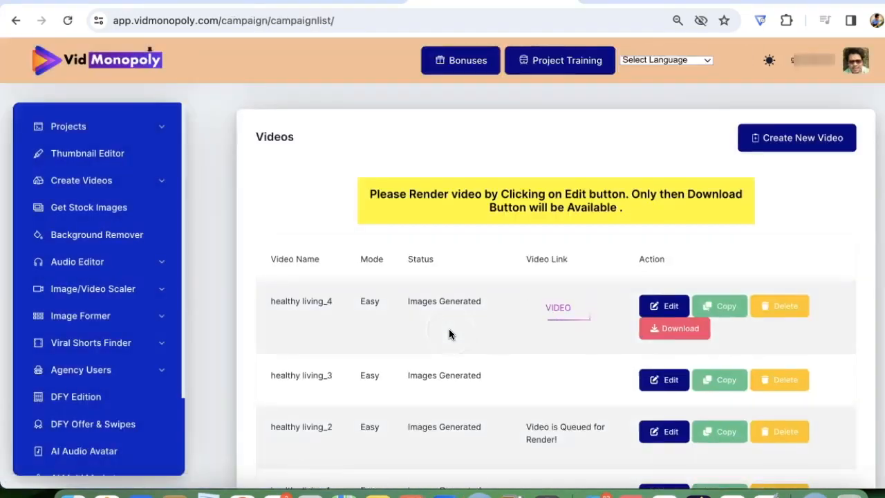
- Reopen healthy living_4 from the Video List and export it for rendering
left_click(72, 180)
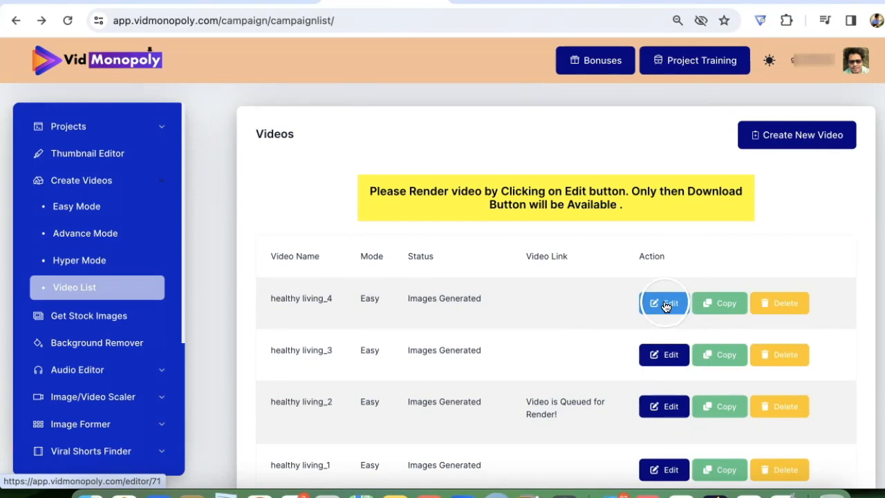
left_click(664, 303)
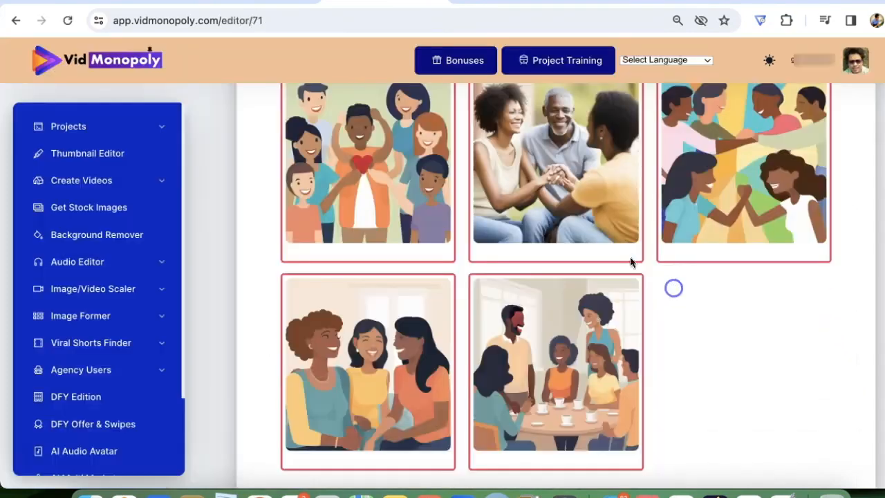
scroll("down", 3)
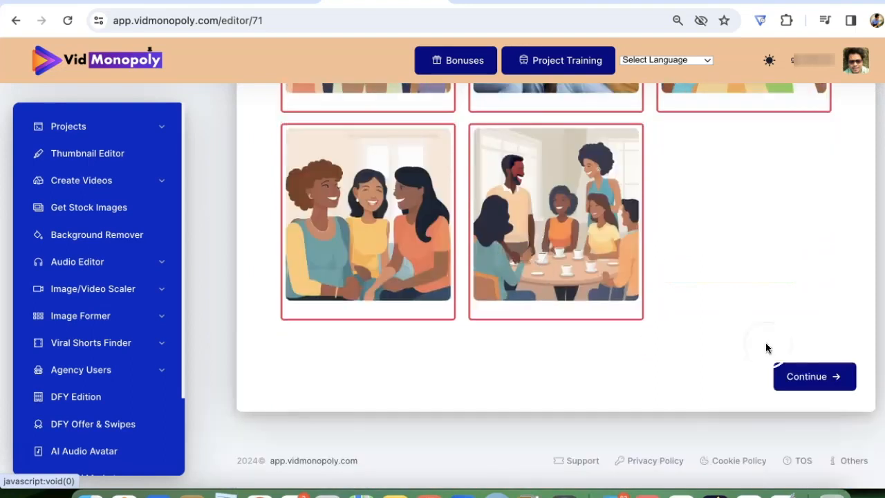
left_click(813, 376)
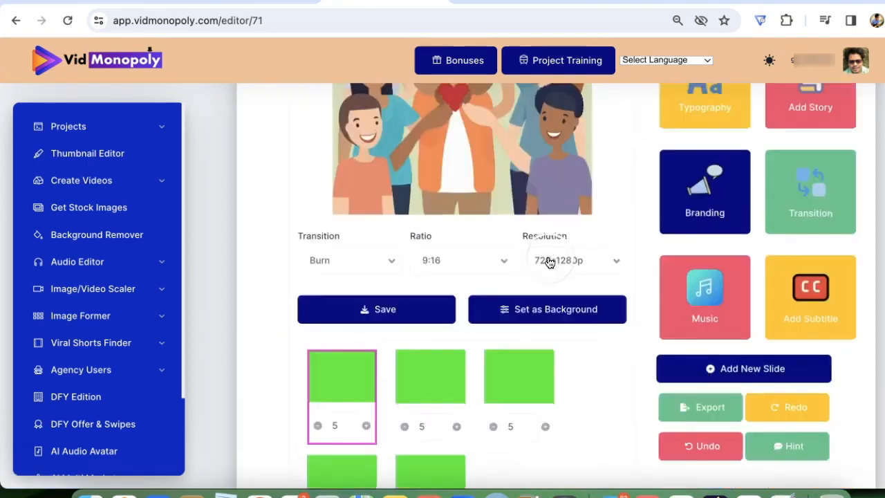
left_click(700, 407)
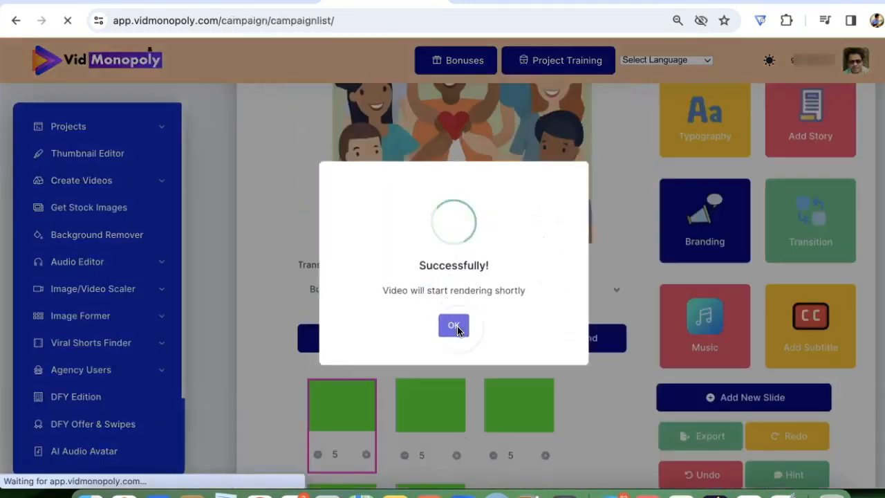
- Acknowledge the render queue and open the finished healthy living_2 video in a new tab
left_click(454, 325)
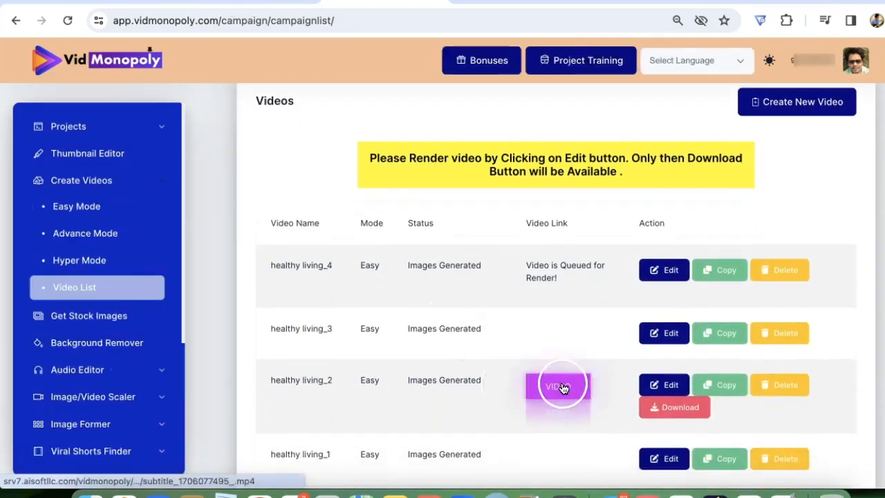
scroll("down", 3)
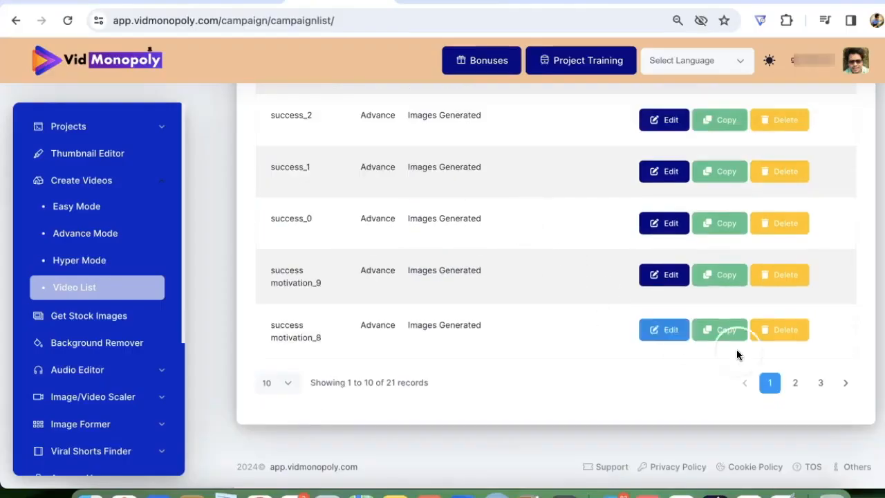
left_click(720, 329)
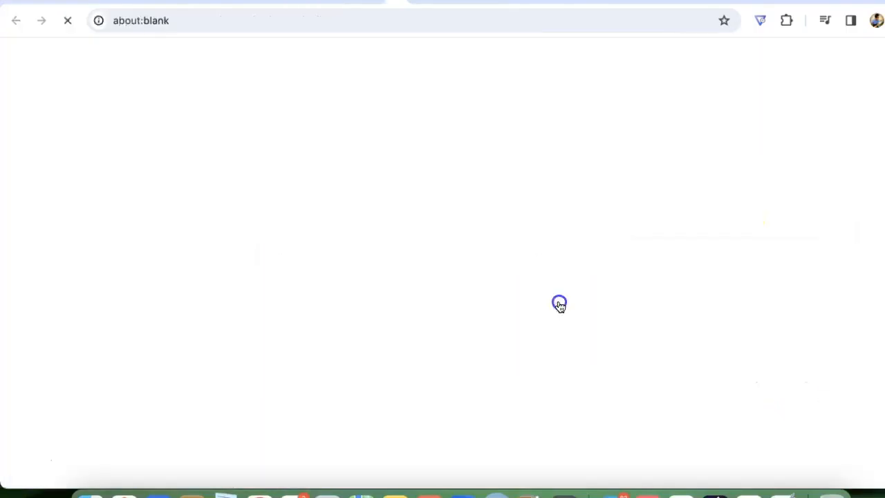